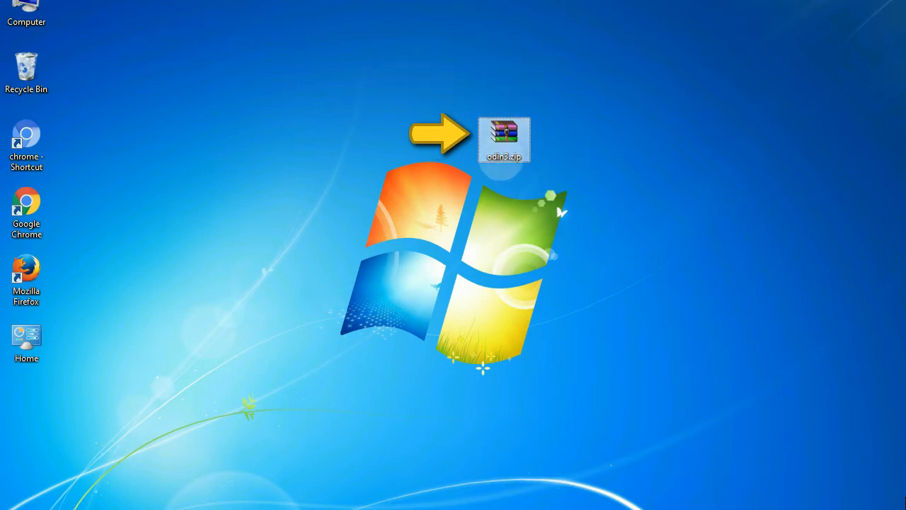
pyautogui.moveTo(504, 138)
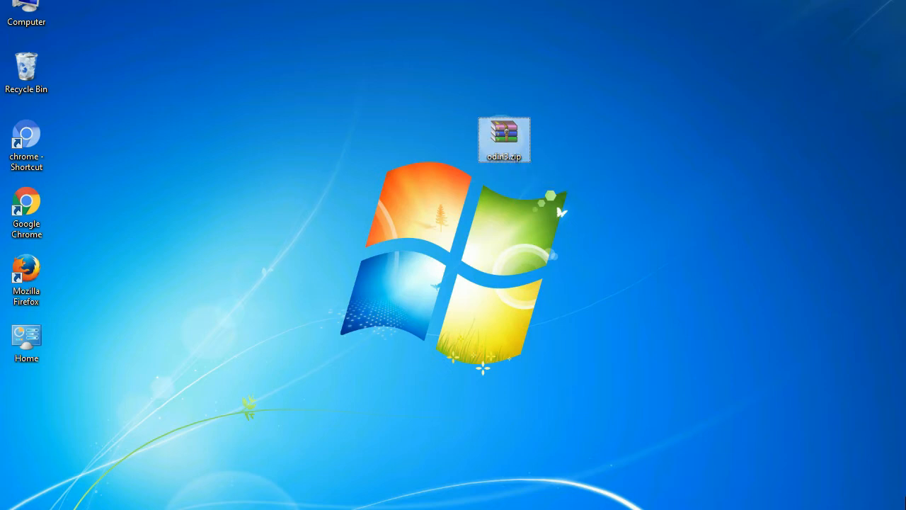
# - Open the Odin archive on the desktop to begin the stock firmware flash
pyautogui.doubleClick(504, 139)
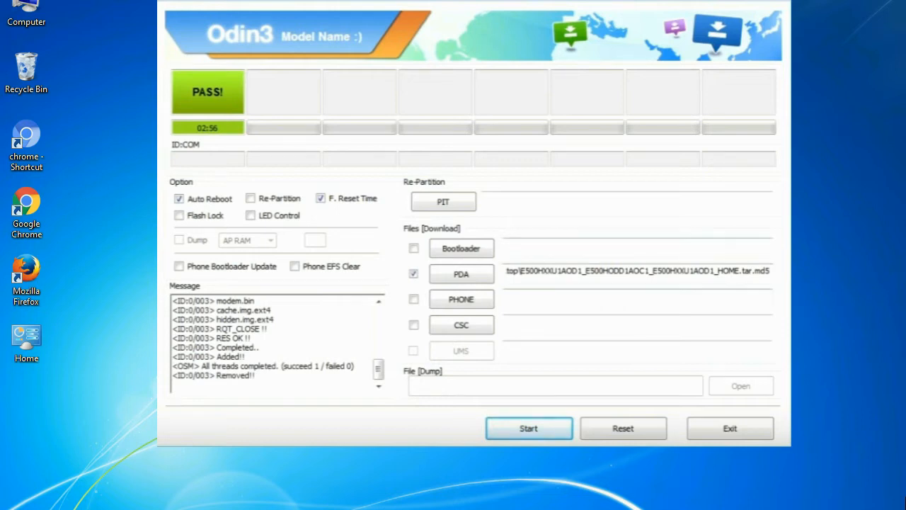
# - Exit Odin3 after the finished flashing session, returning to the desktop
pyautogui.click(730, 428)
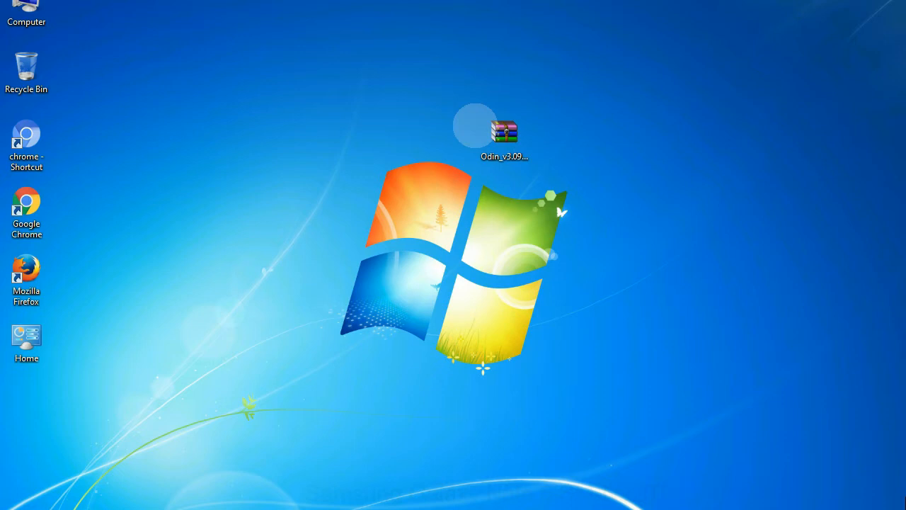
# - Extract the Odin_v3.09 zip into its own folder and select Odin3 v3.09.exe inside it
pyautogui.click(504, 134)
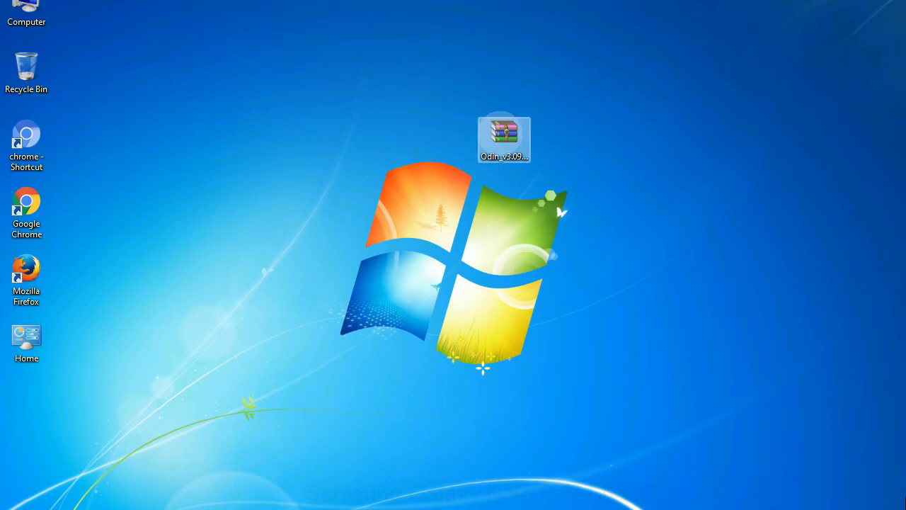
pyautogui.rightClick(504, 138)
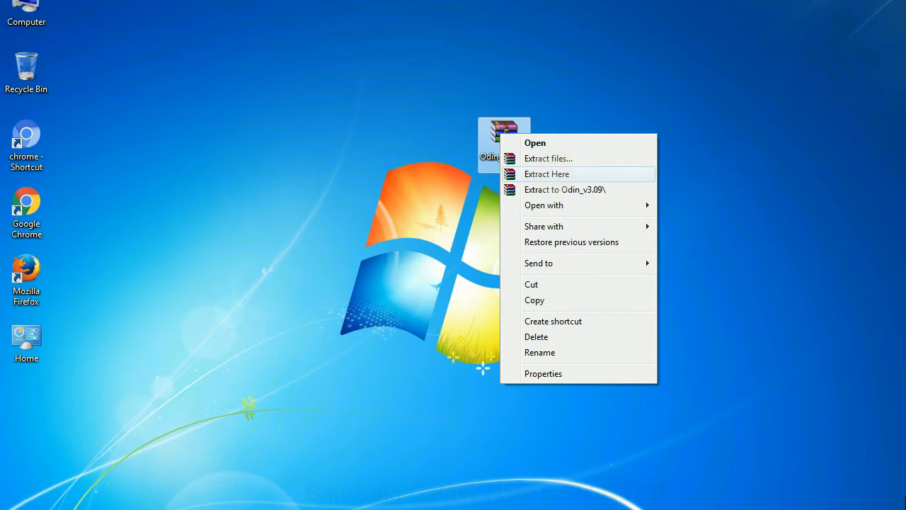
pyautogui.click(547, 173)
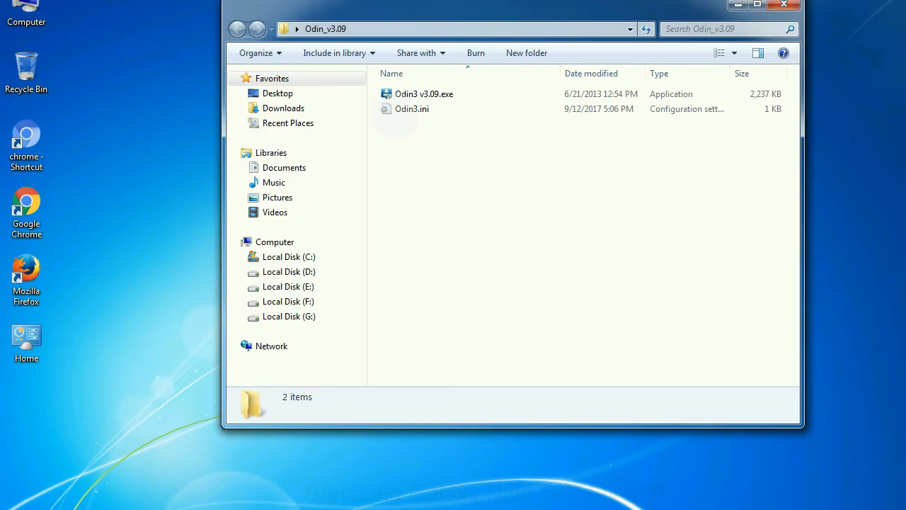
pyautogui.rightClick(423, 93)
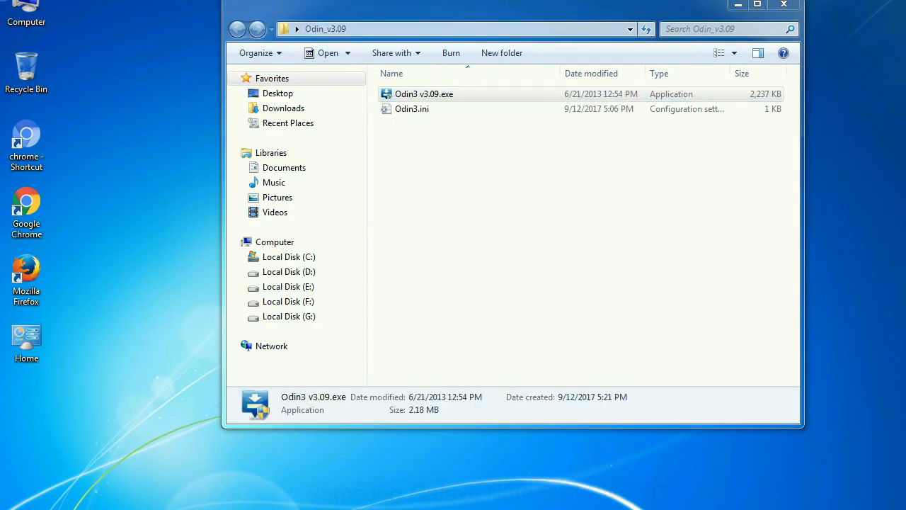
# - Launch Odin3 v3.09 from the extracted folder with no files loaded
pyautogui.doubleClick(425, 94)
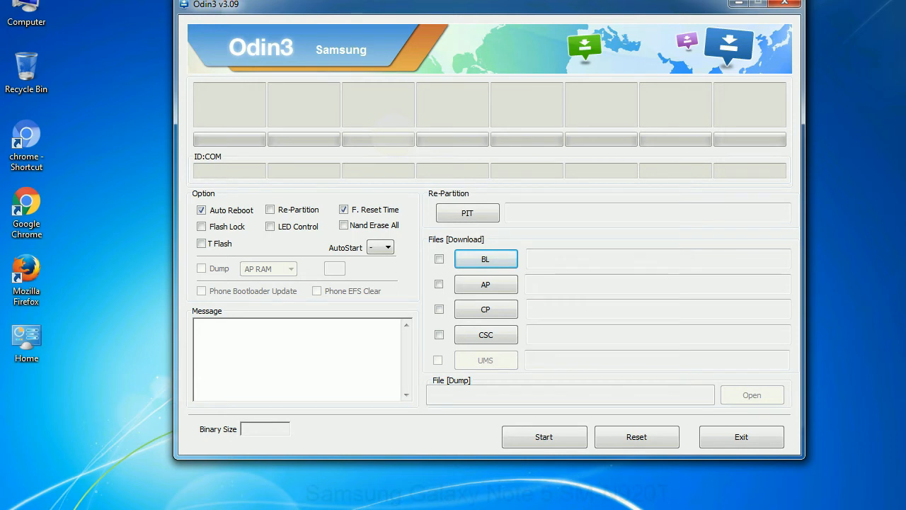
# - Close the empty Odin3 window and reopen the Odin_v3.09 folder from the desktop
pyautogui.click(785, 3)
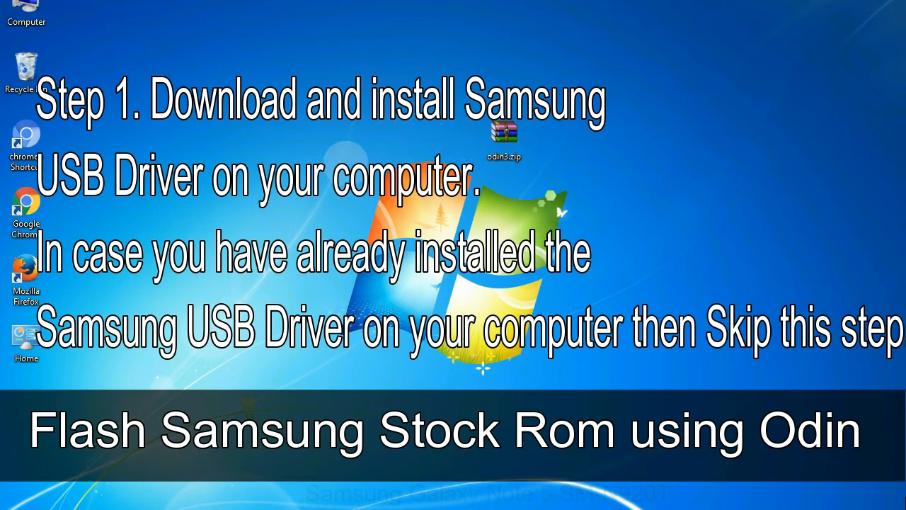
pyautogui.click(505, 135)
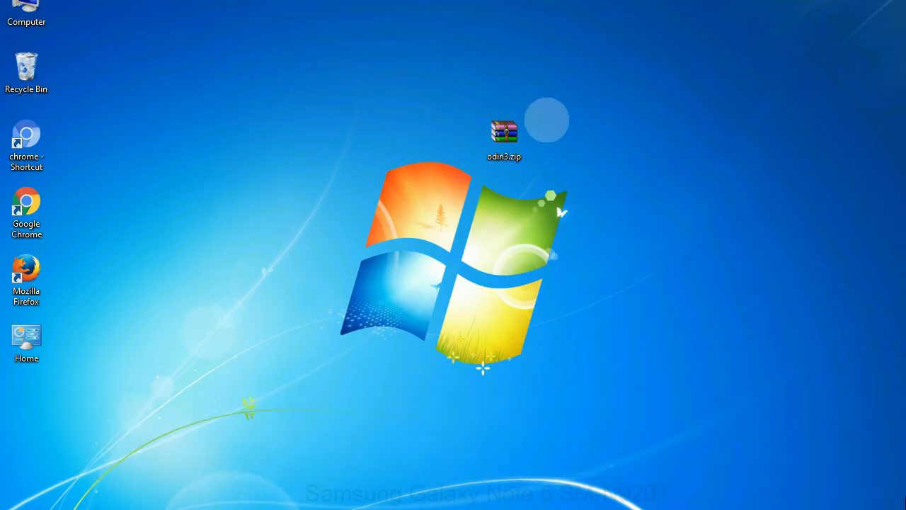
pyautogui.doubleClick(504, 134)
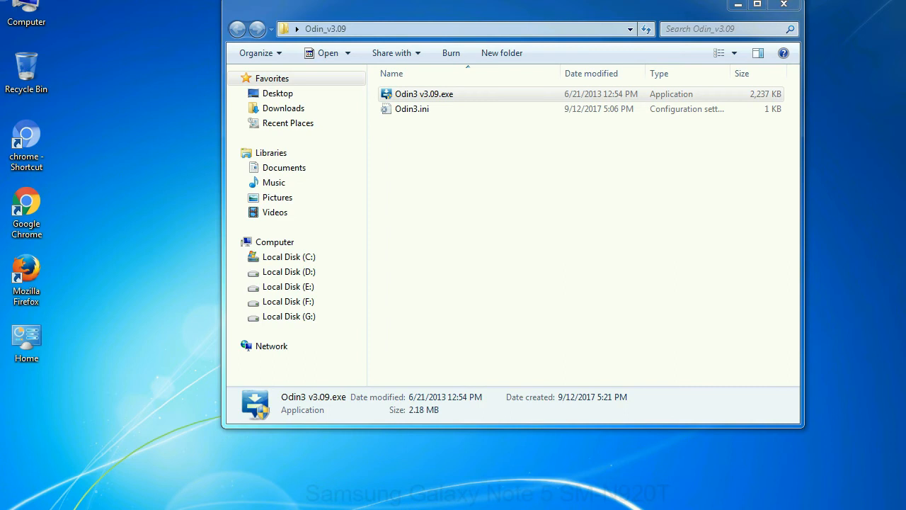
# - Relaunch Odin3 v3.09.exe from its folder and close it again
pyautogui.doubleClick(424, 94)
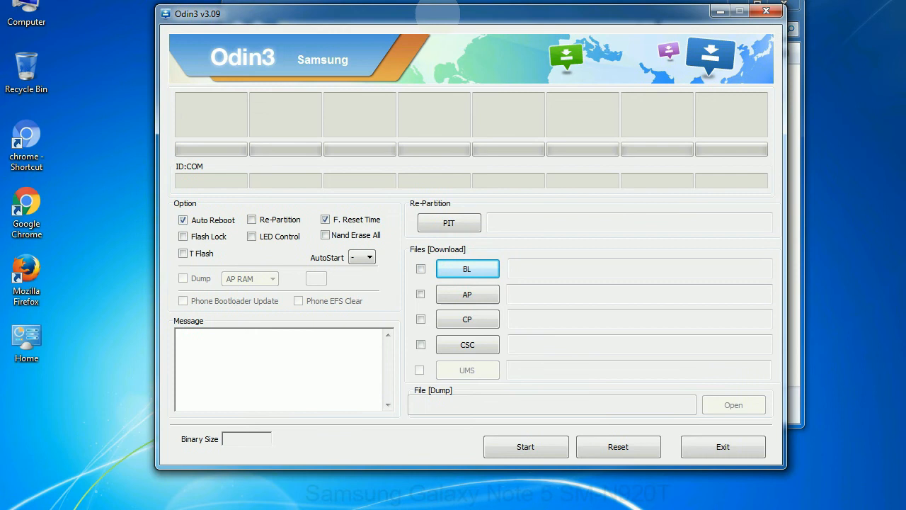
pyautogui.click(765, 12)
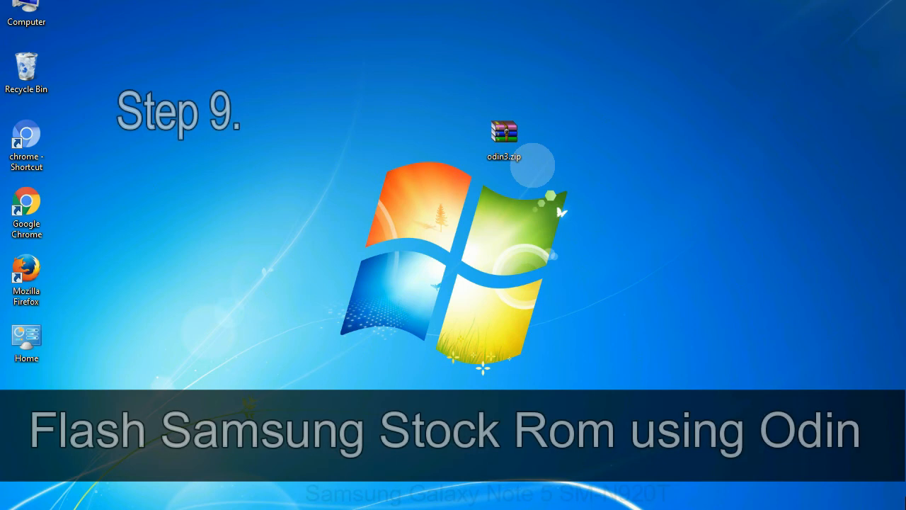
# - Open the odin3 zip on the desktop so Odin3 runs with the phone added on COM3
pyautogui.click(504, 139)
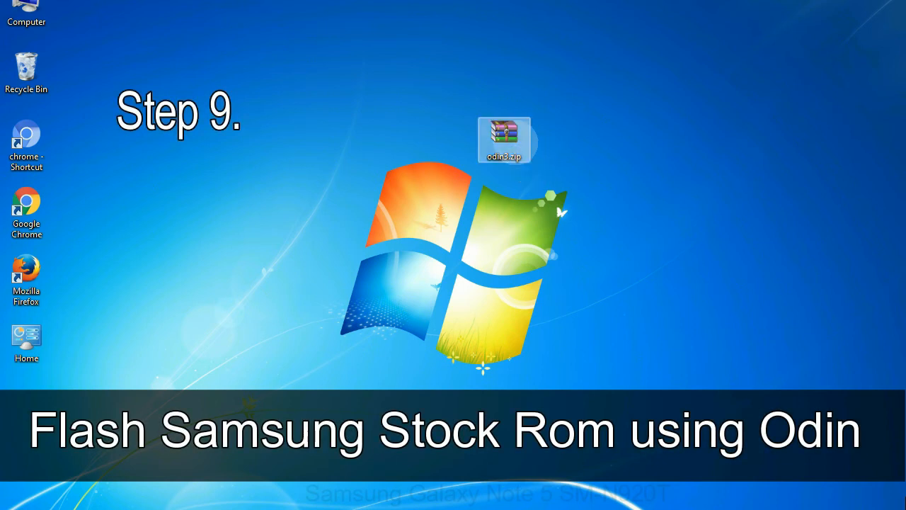
pyautogui.doubleClick(504, 139)
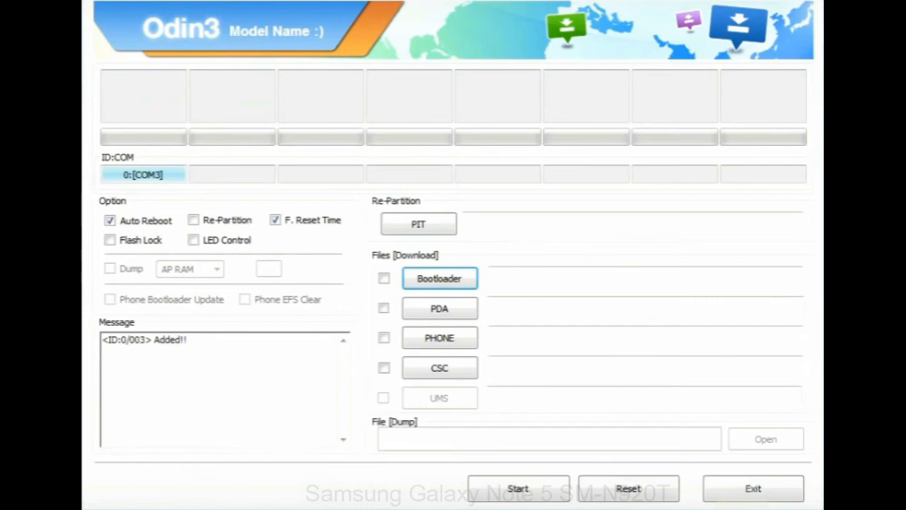
# - Choose the firmware .tar.md5 file on the Desktop for the PDA slot
pyautogui.click(439, 308)
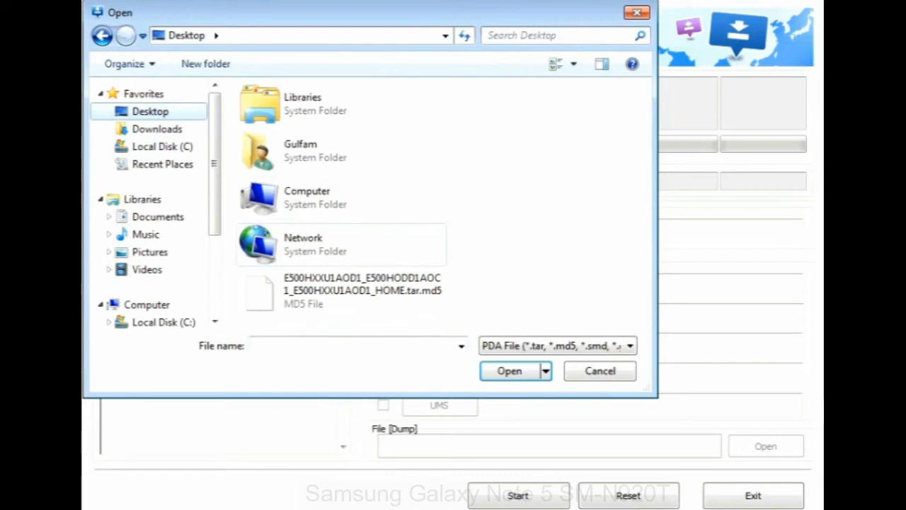
pyautogui.click(510, 371)
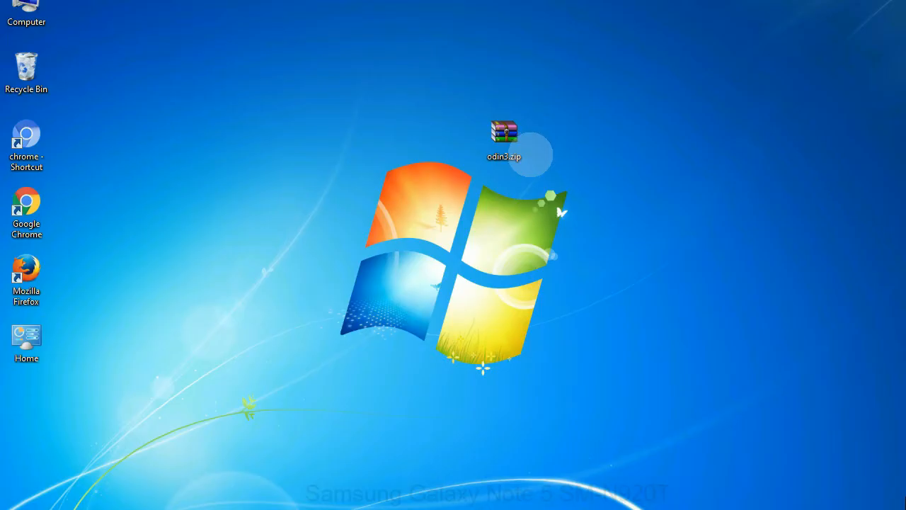
# - Reopen the odin3 zip and start the flash until Odin3 reports a green PASS
pyautogui.click(504, 135)
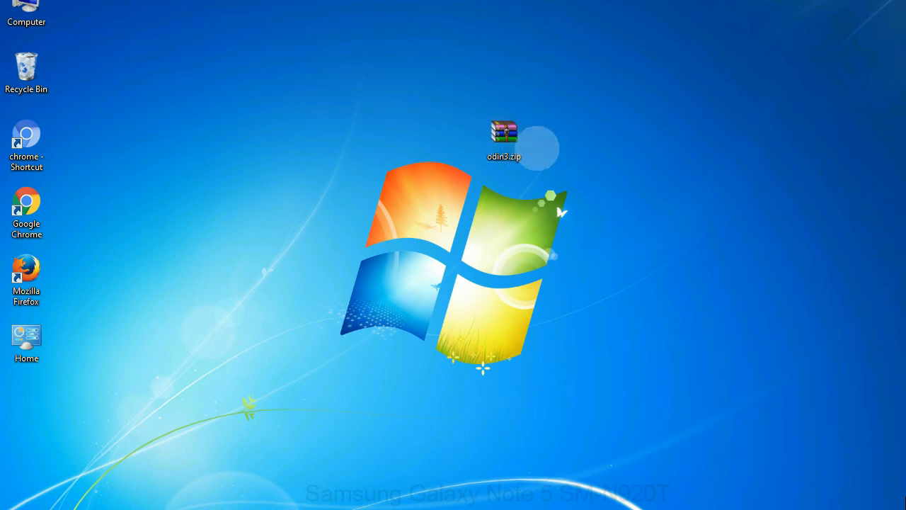
pyautogui.click(504, 141)
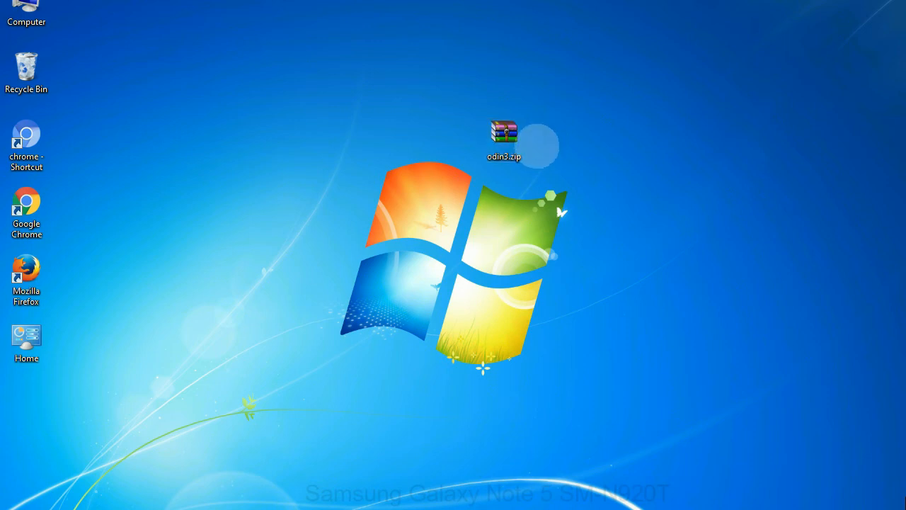
pyautogui.doubleClick(504, 139)
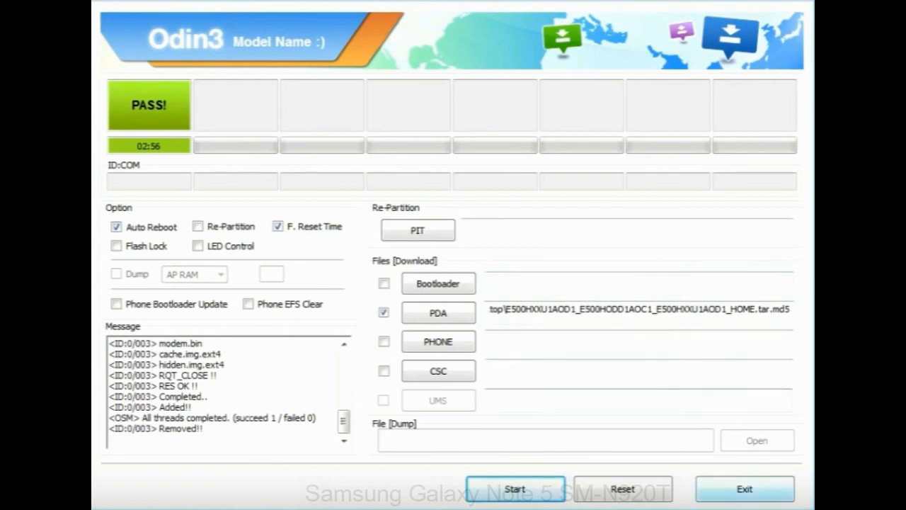
pyautogui.click(745, 488)
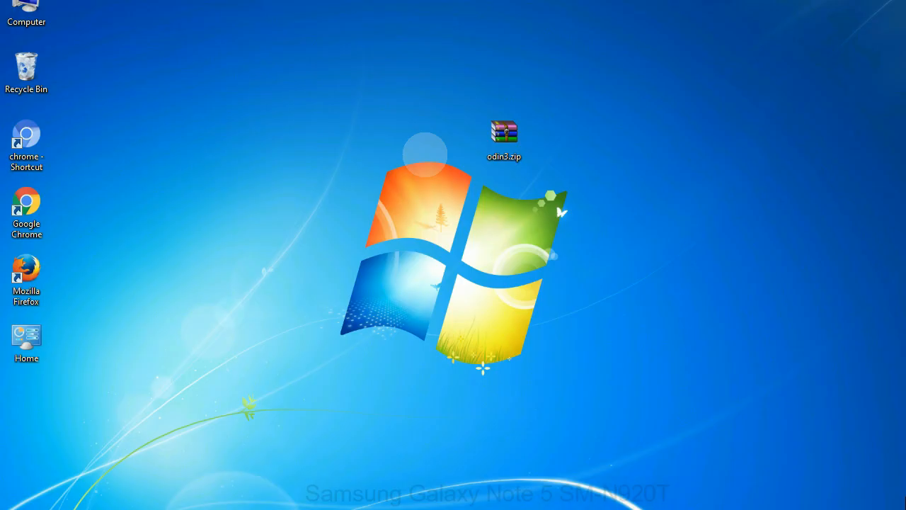